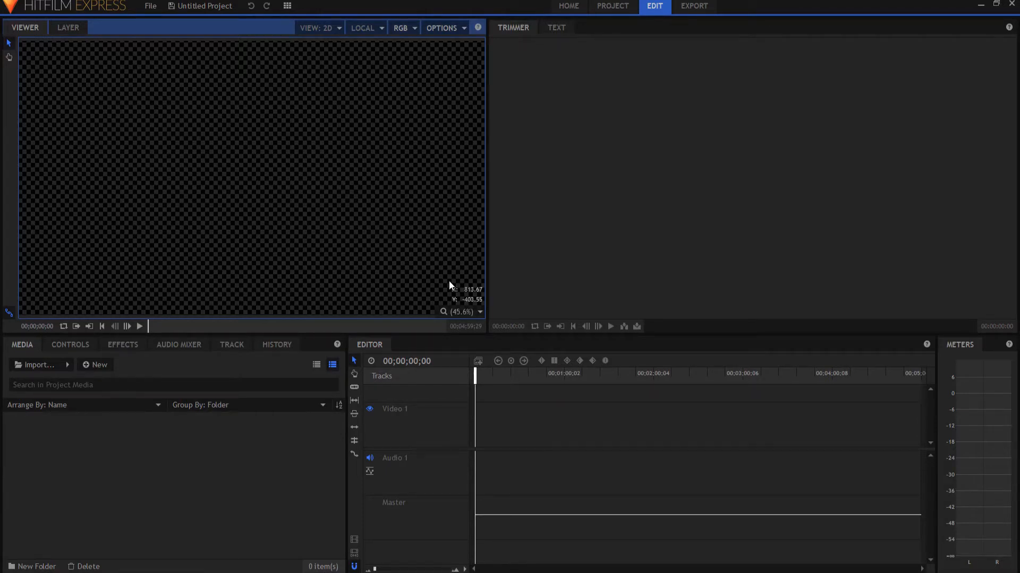
{"action": "mouse_move", "coordinate": [104, 10]}
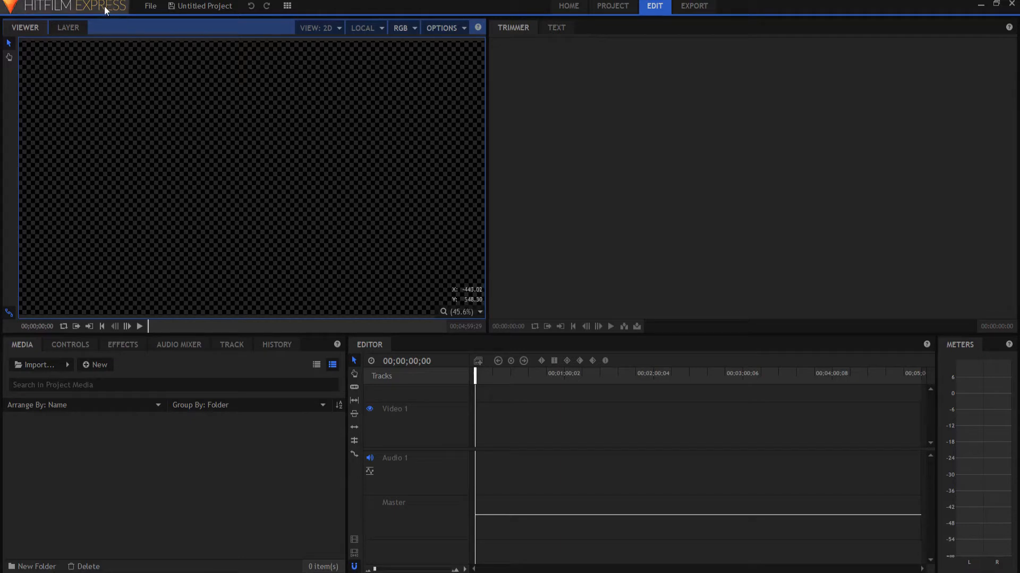
{"action": "mouse_move", "coordinate": [321, 227]}
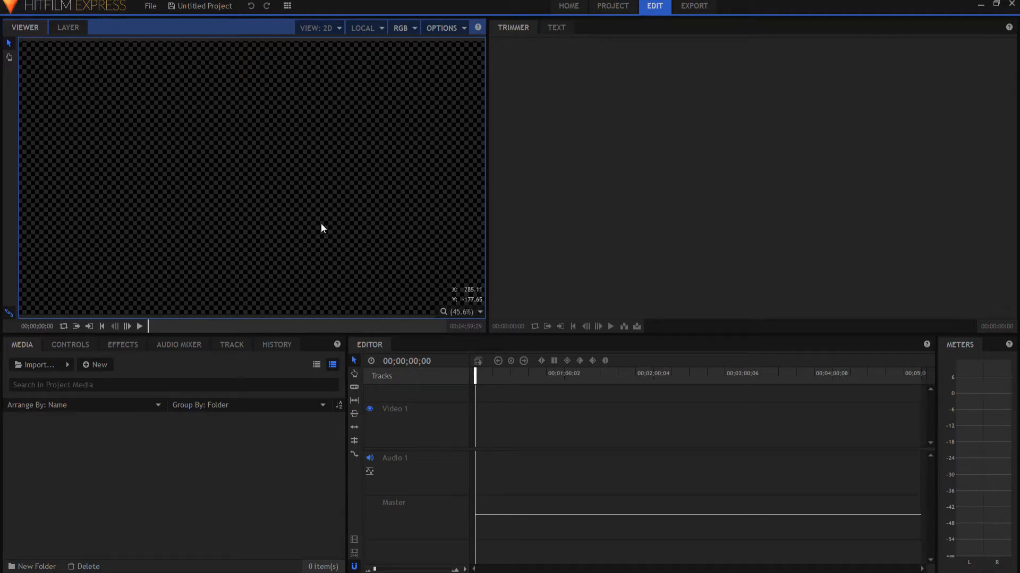
{"action": "mouse_move", "coordinate": [520, 285]}
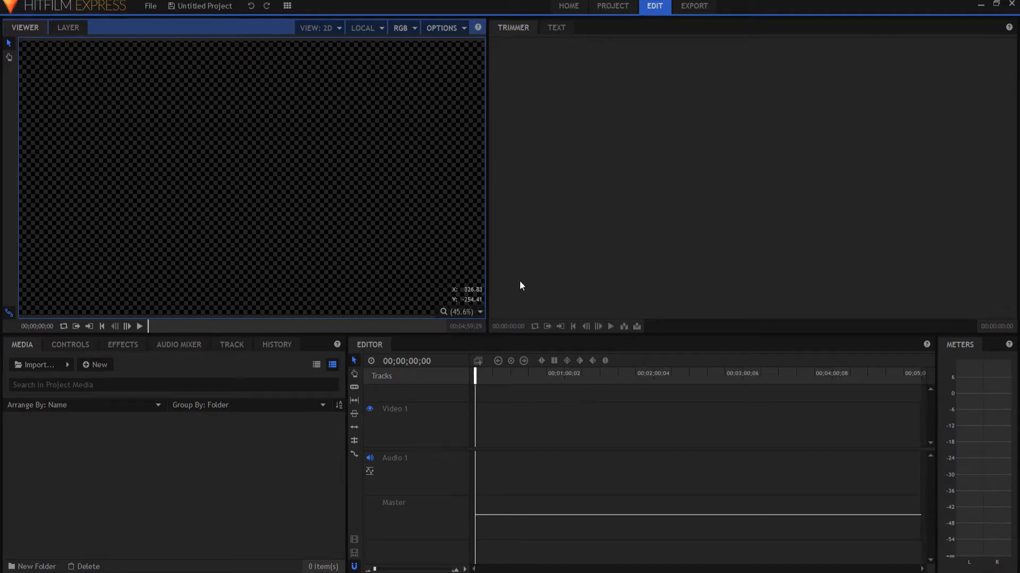
{"action": "mouse_move", "coordinate": [65, 289]}
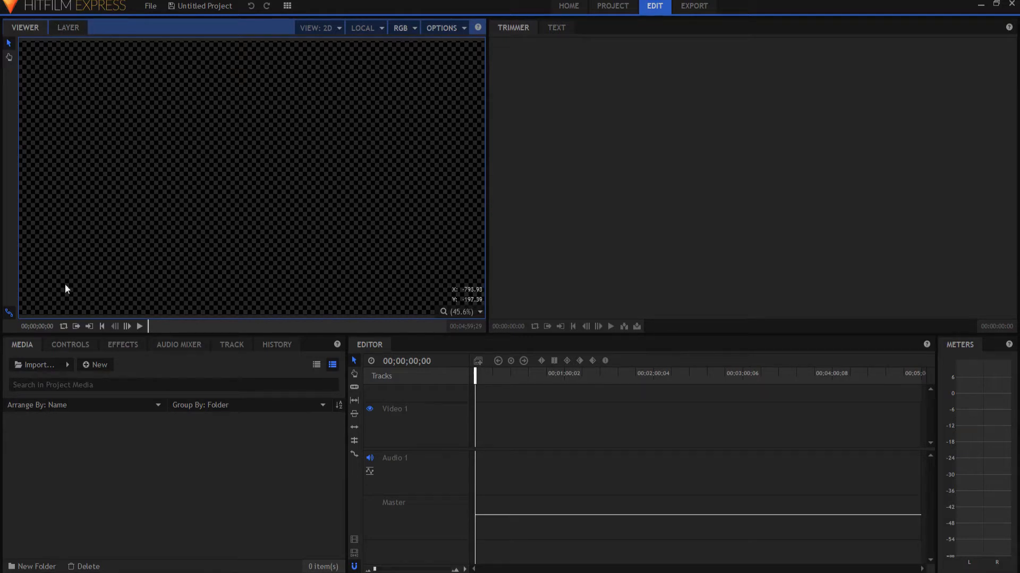
{"action": "mouse_move", "coordinate": [711, 12]}
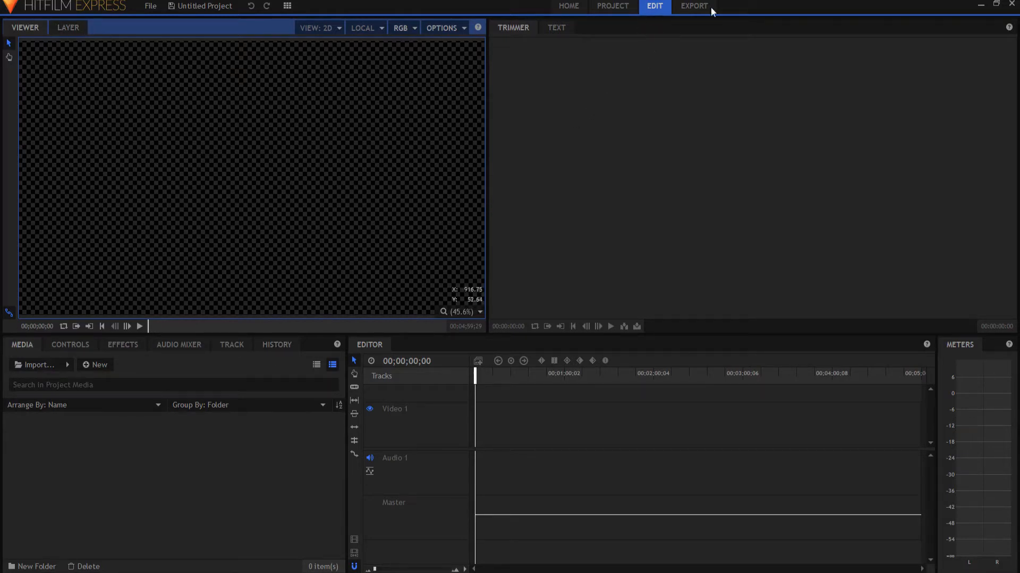
{"action": "mouse_move", "coordinate": [553, 152]}
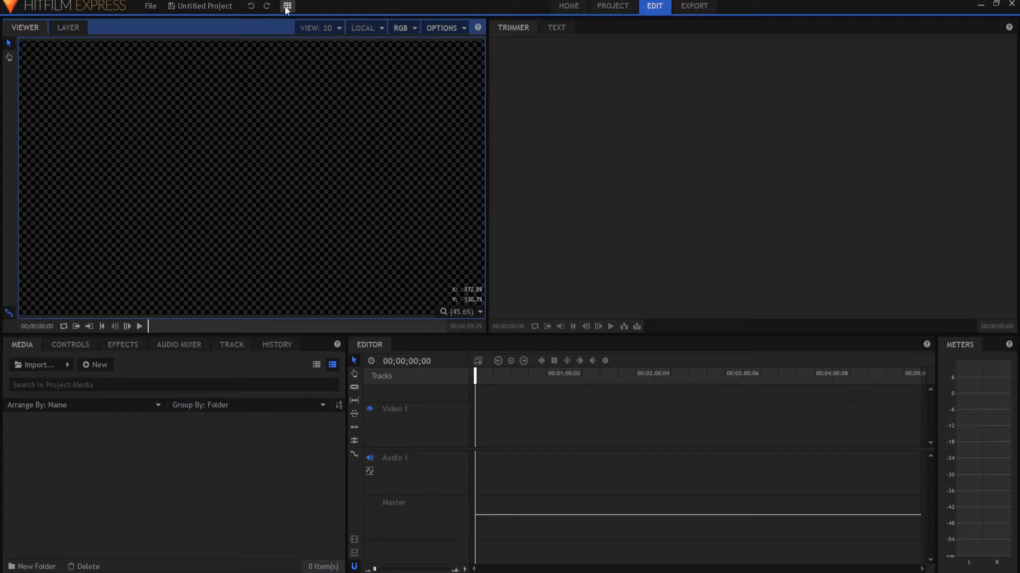
{"action": "mouse_move", "coordinate": [285, 7]}
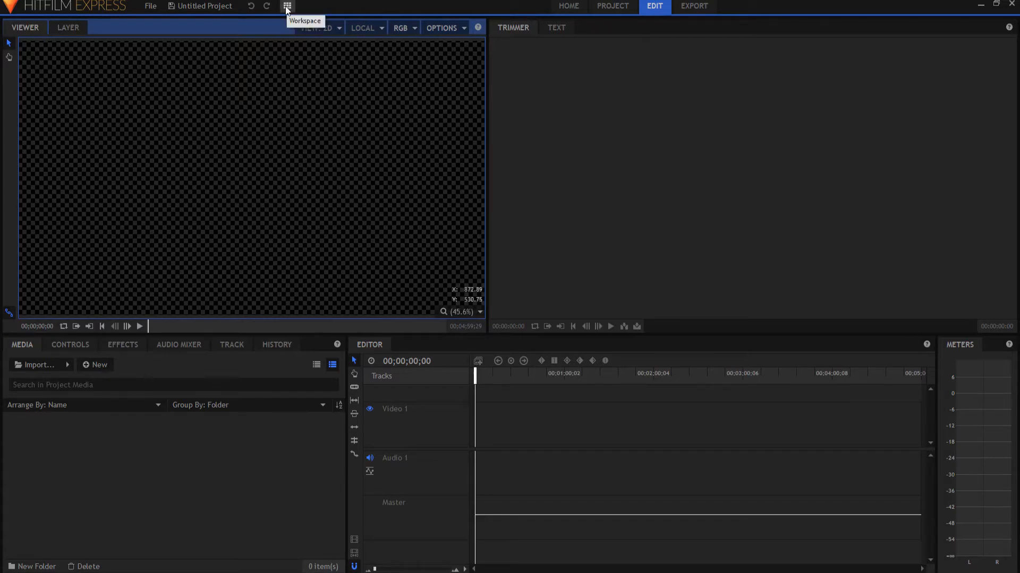
Enable the Layout panel from the Workspace menu and return to the Media tab
{"action": "left_click", "coordinate": [285, 7]}
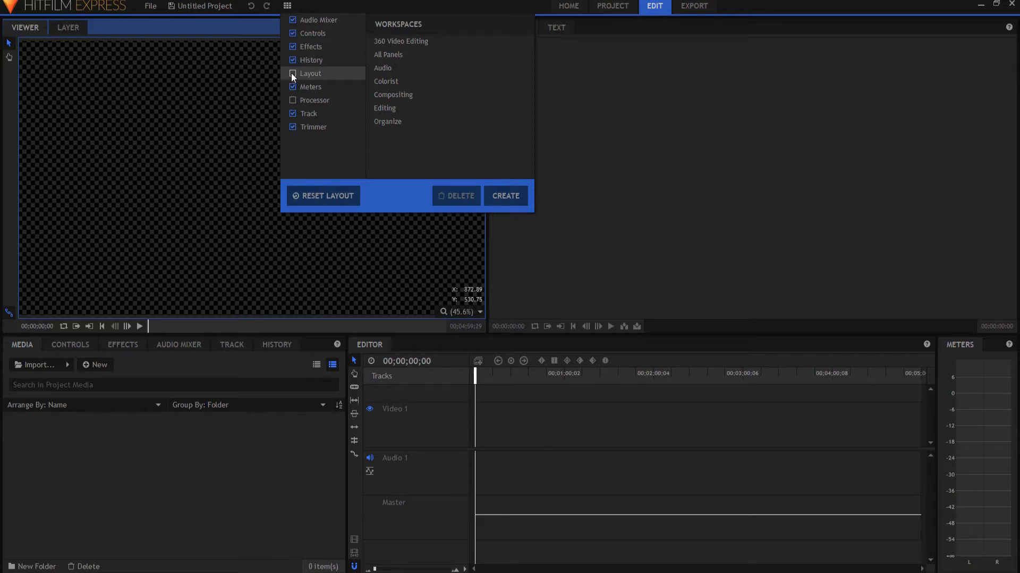
{"action": "left_click", "coordinate": [292, 74]}
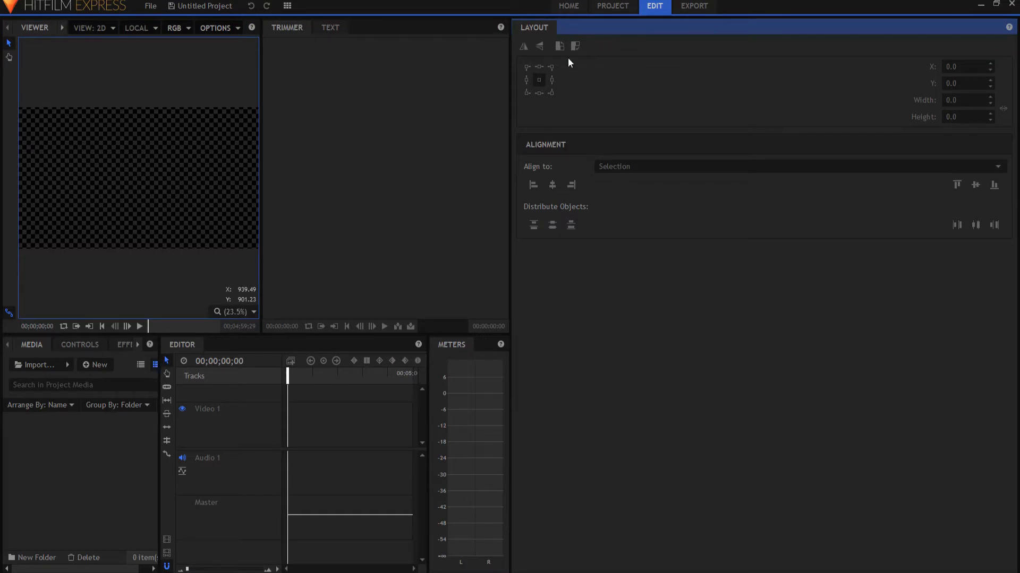
{"action": "mouse_move", "coordinate": [539, 36]}
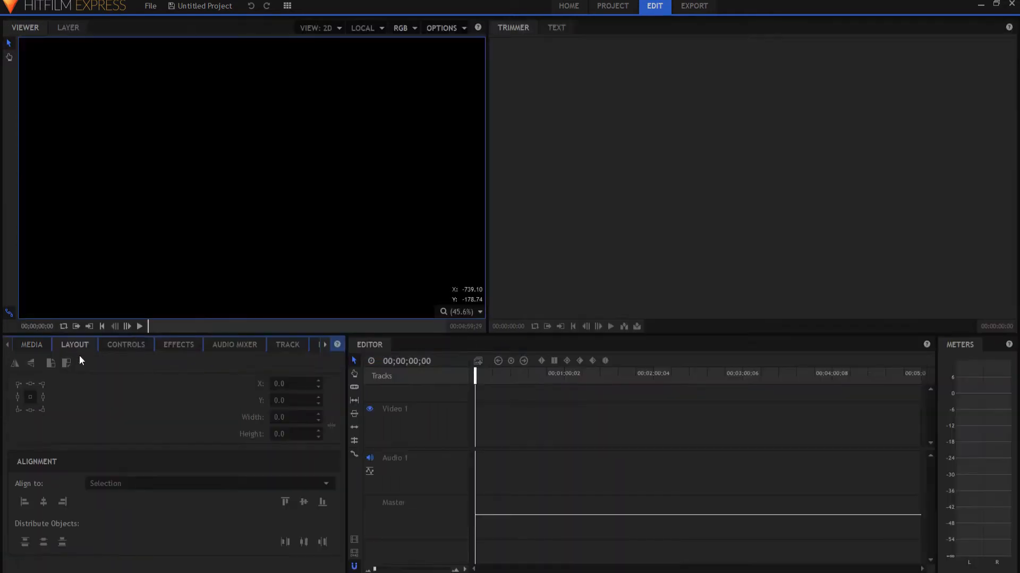
{"action": "left_click", "coordinate": [31, 344]}
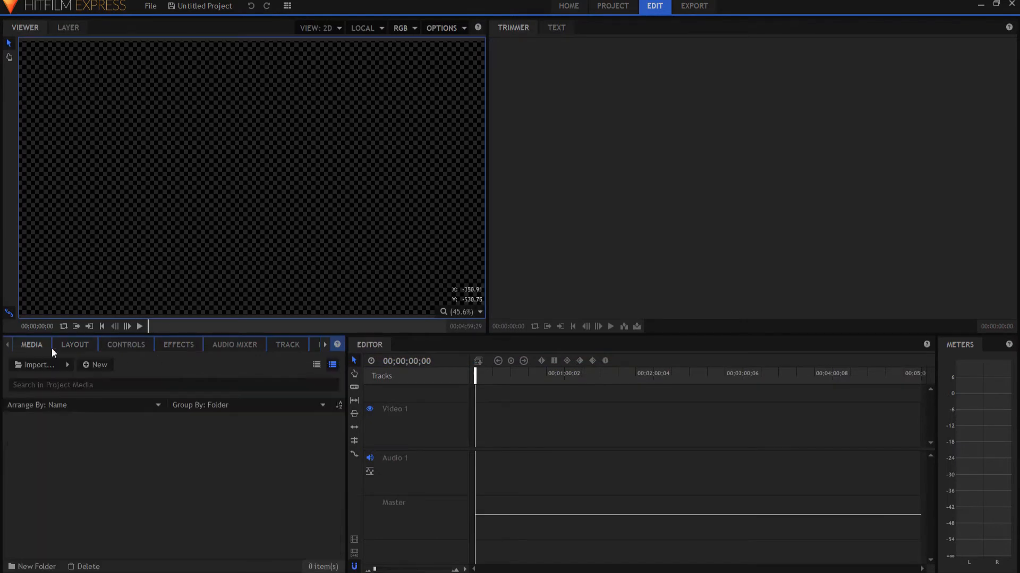
Switch to the Compositing workspace from the Workspace menu
{"action": "left_click", "coordinate": [287, 6]}
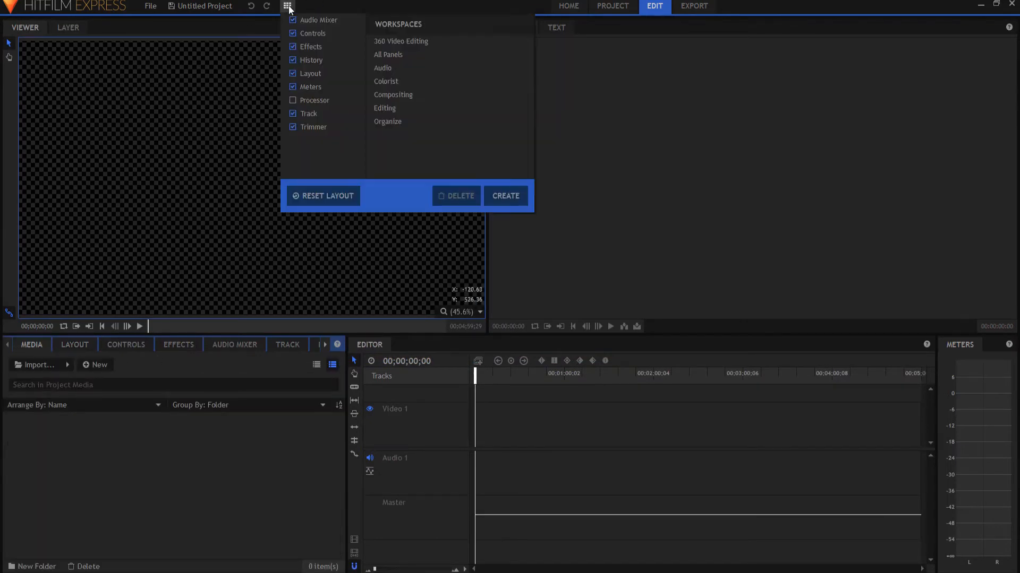
{"action": "mouse_move", "coordinate": [393, 94]}
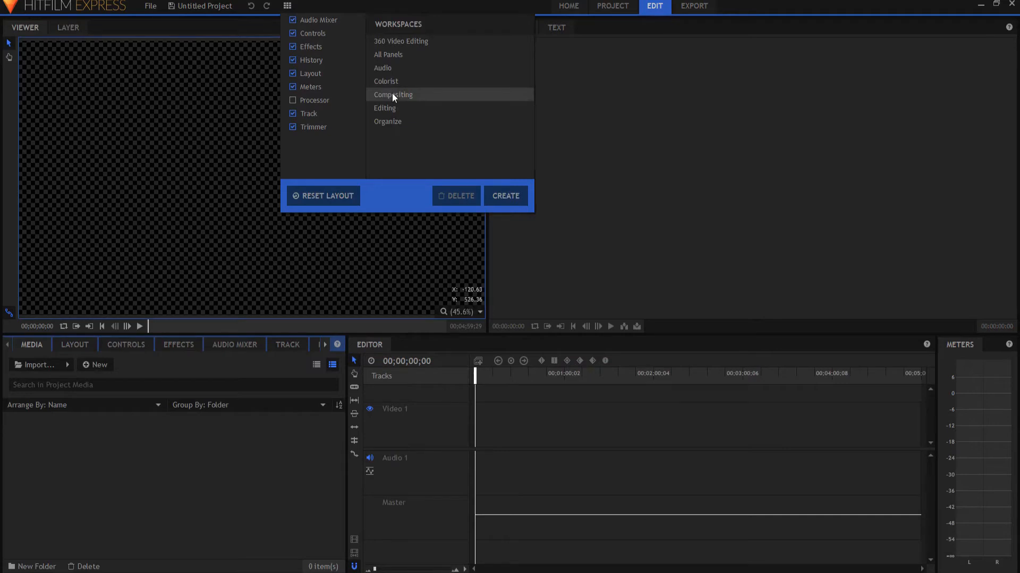
{"action": "left_click", "coordinate": [393, 95]}
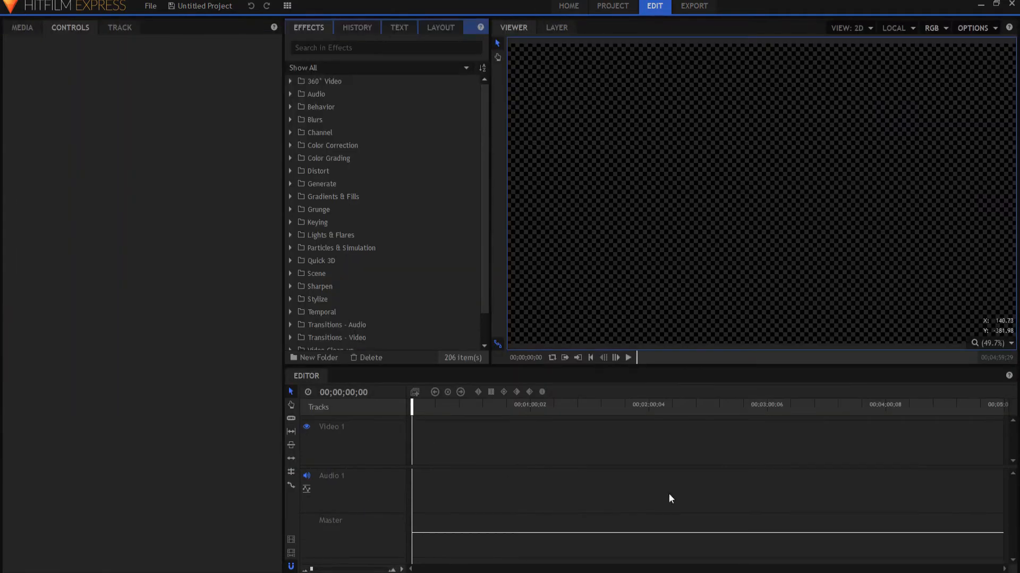
{"action": "mouse_move", "coordinate": [441, 28]}
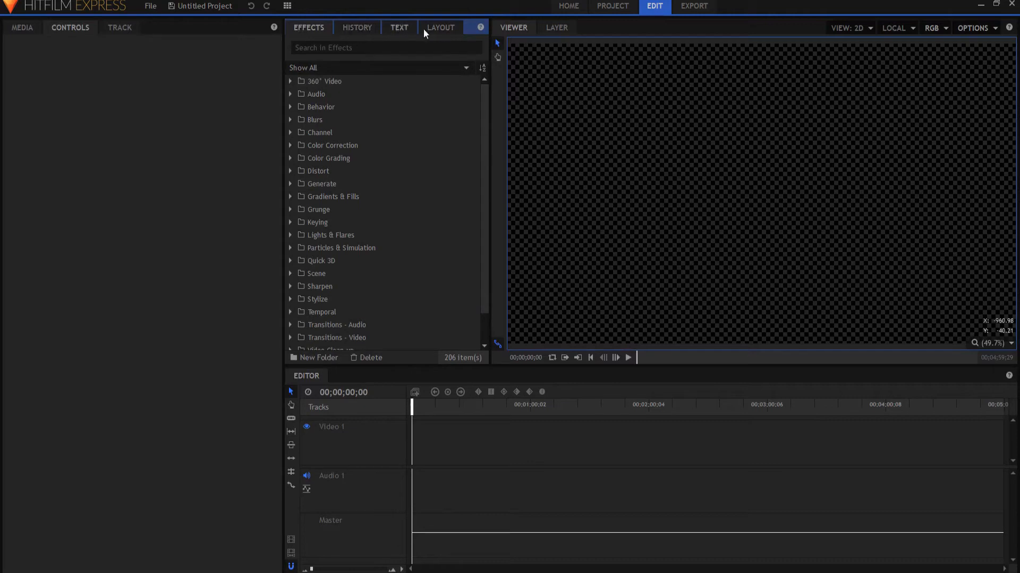
{"action": "mouse_move", "coordinate": [440, 33]}
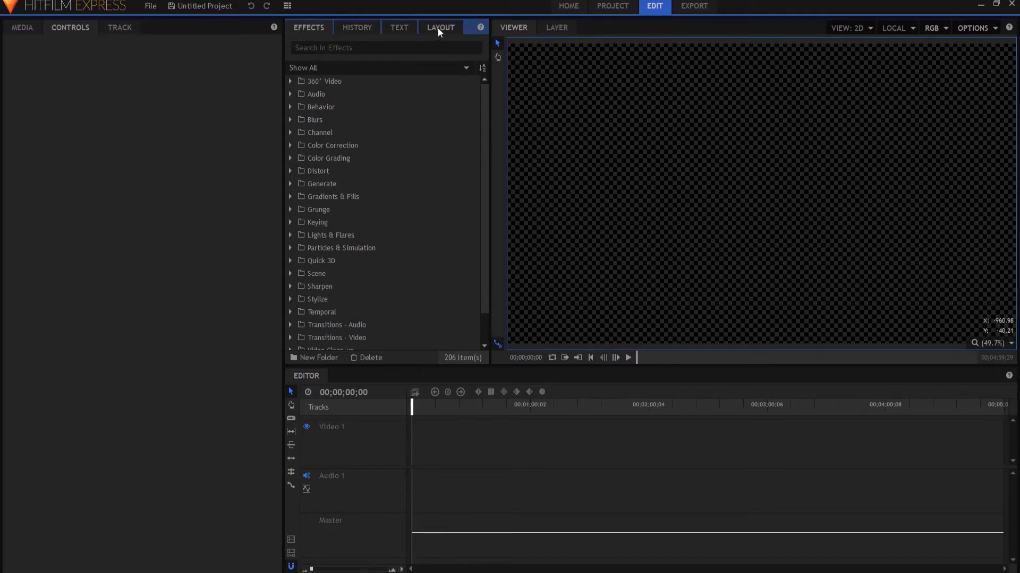
{"action": "mouse_move", "coordinate": [453, 94]}
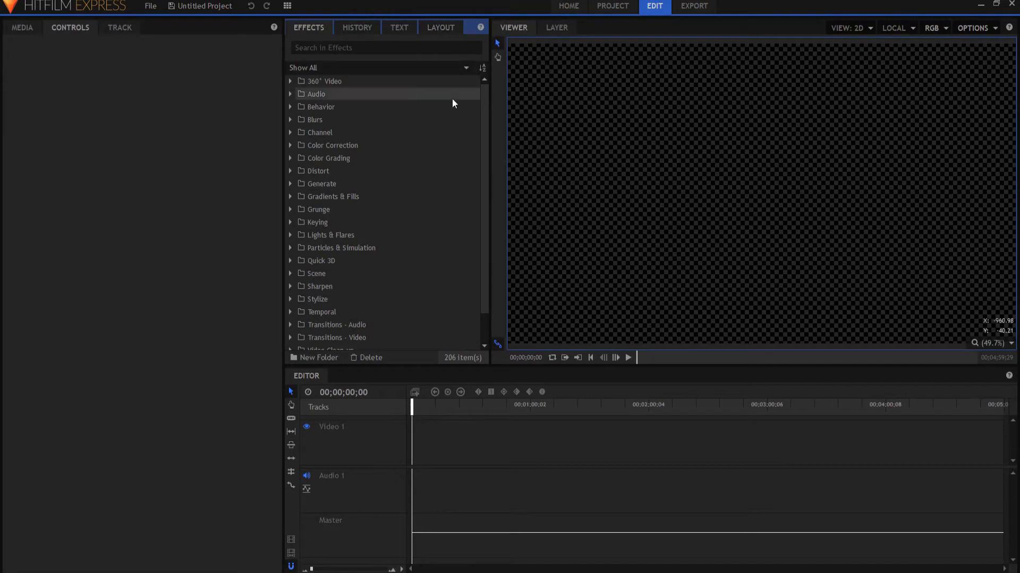
{"action": "mouse_move", "coordinate": [426, 85]}
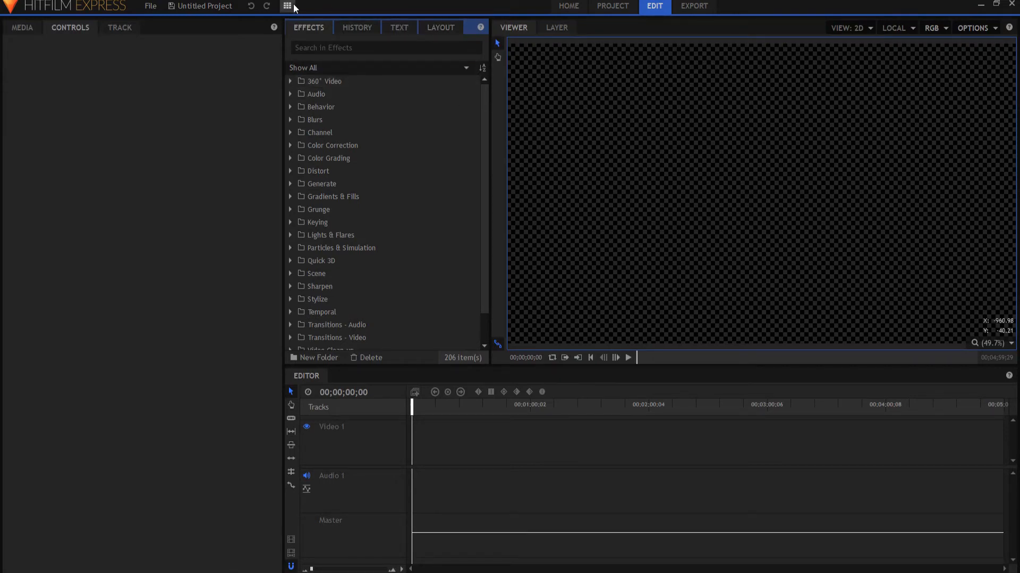
Switch to the audio-oriented workspace and bring up the Audio Mixer tab
{"action": "left_click", "coordinate": [286, 7]}
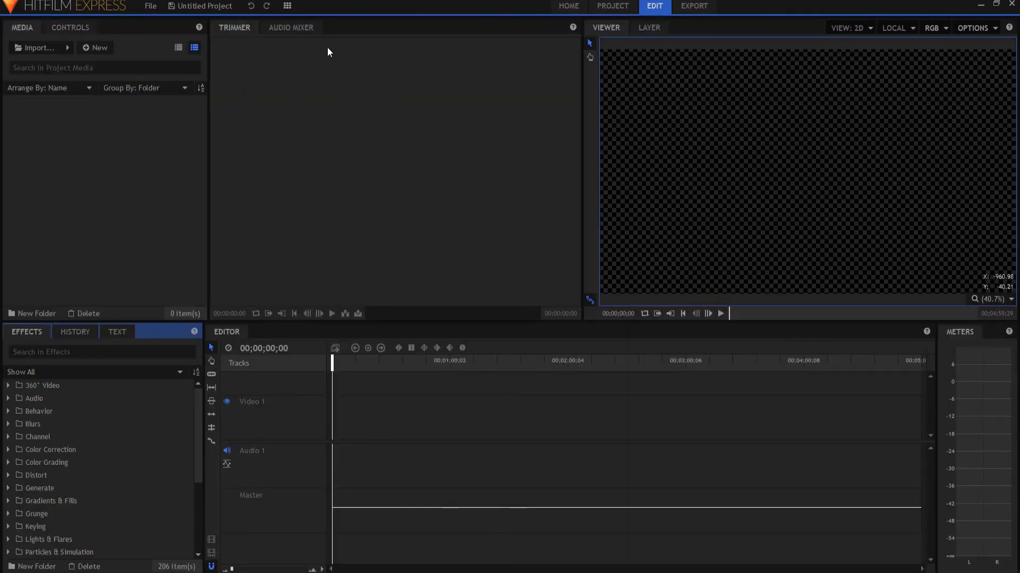
{"action": "left_click", "coordinate": [287, 6]}
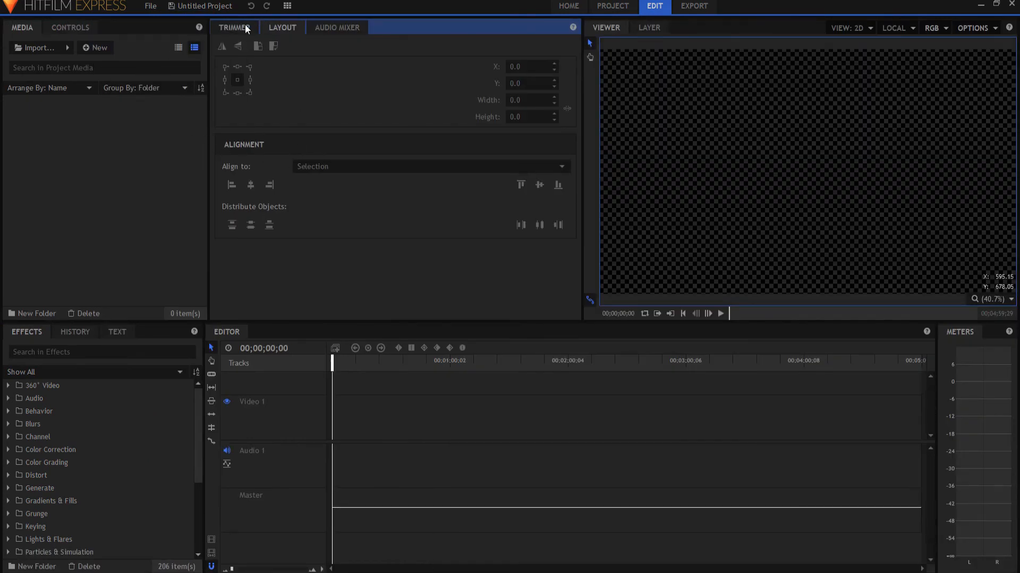
{"action": "left_click", "coordinate": [336, 28]}
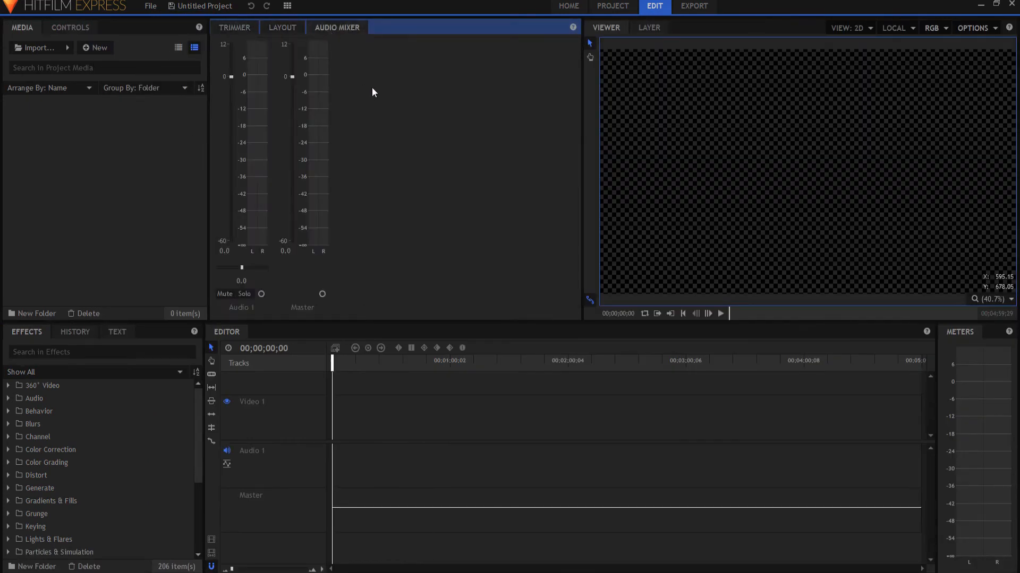
Show the Trimmer tab, then the Layout panel docked between Trimmer and Audio Mixer
{"action": "left_click", "coordinate": [233, 28]}
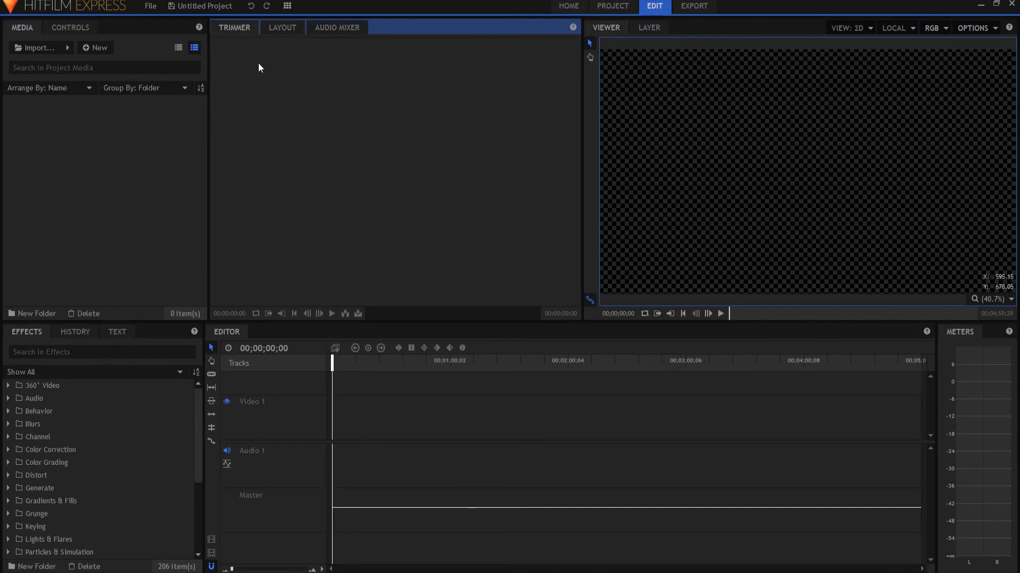
{"action": "left_click", "coordinate": [282, 27]}
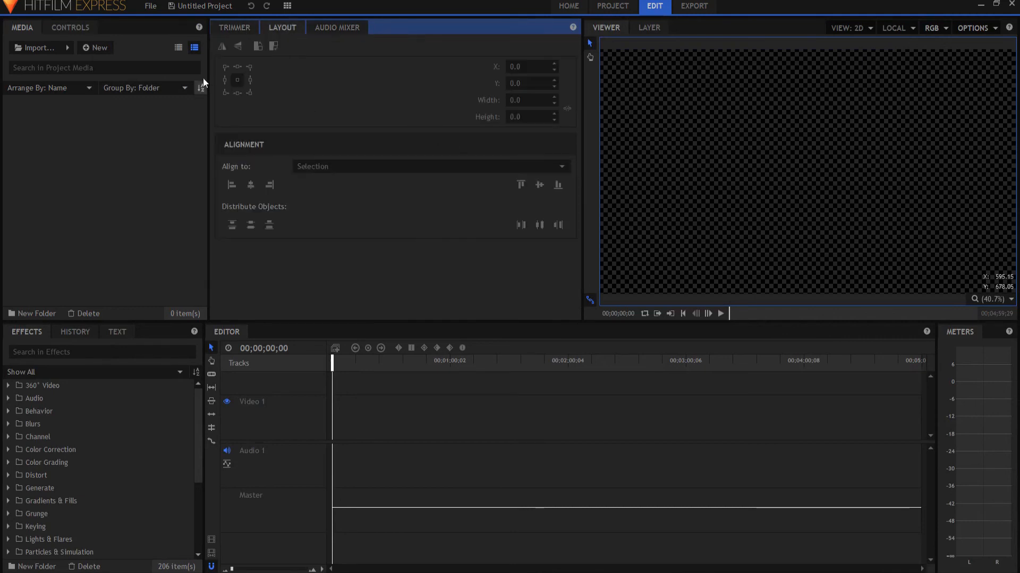
{"action": "mouse_move", "coordinate": [500, 214]}
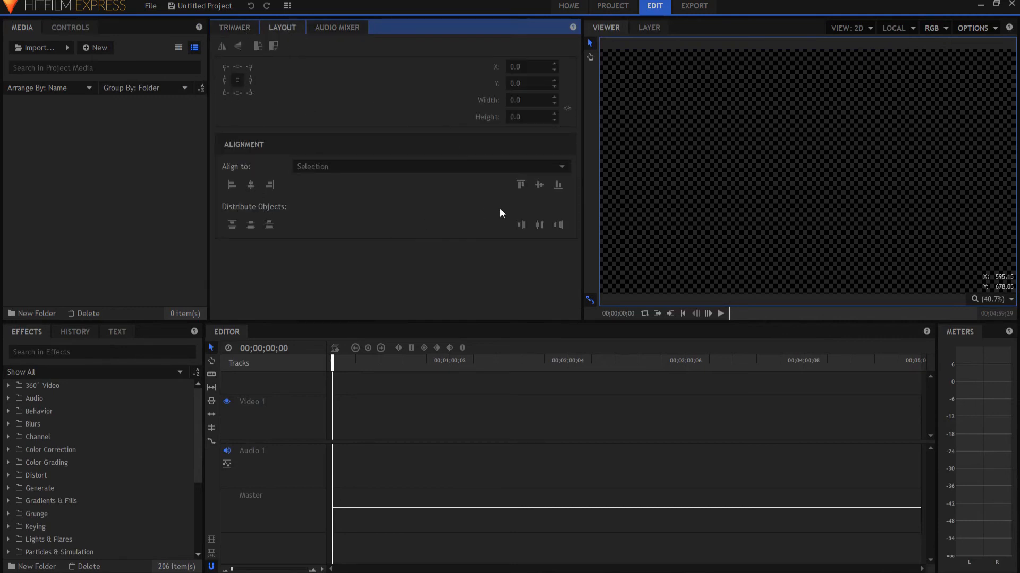
{"action": "mouse_move", "coordinate": [462, 198]}
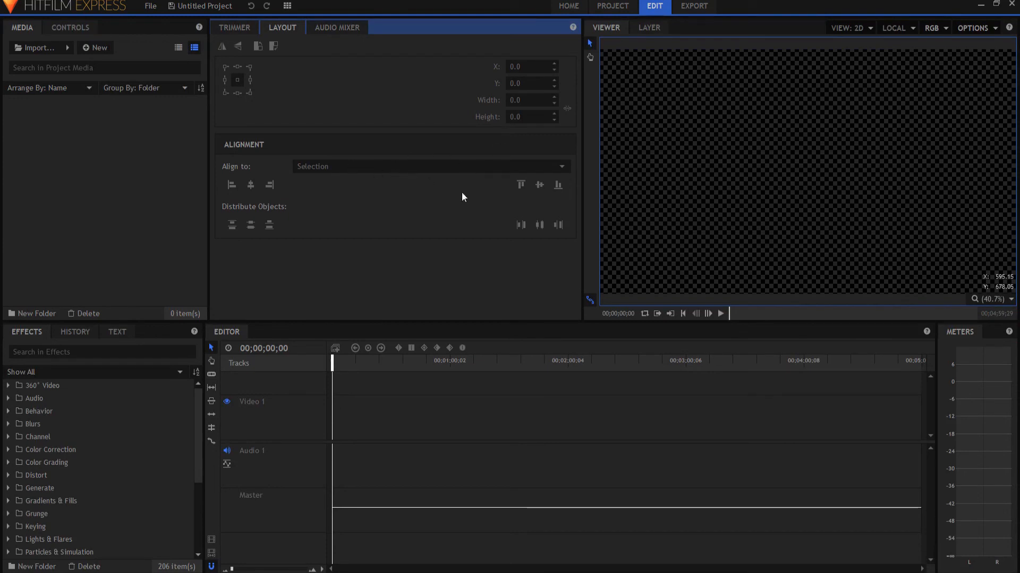
{"action": "mouse_move", "coordinate": [254, 71]}
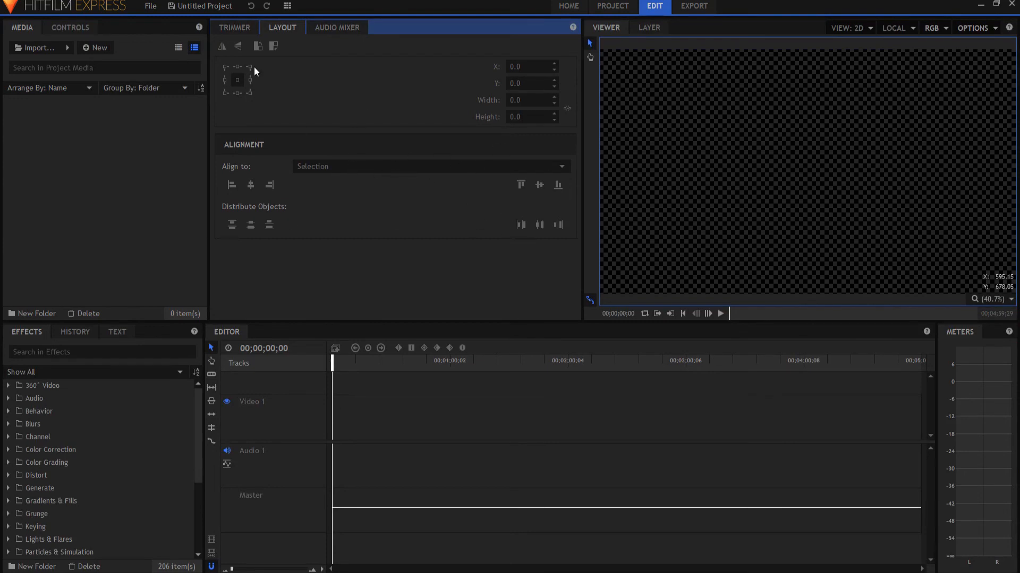